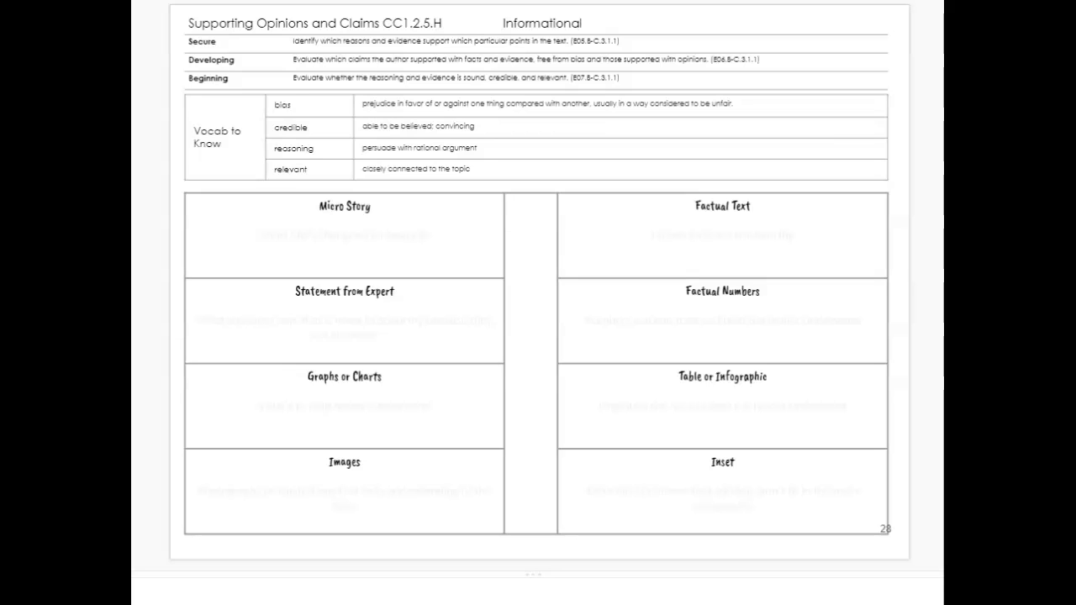
Darken the Micro Story and Statement from Expert hint texts into readable black definitions
left_click(344, 235)
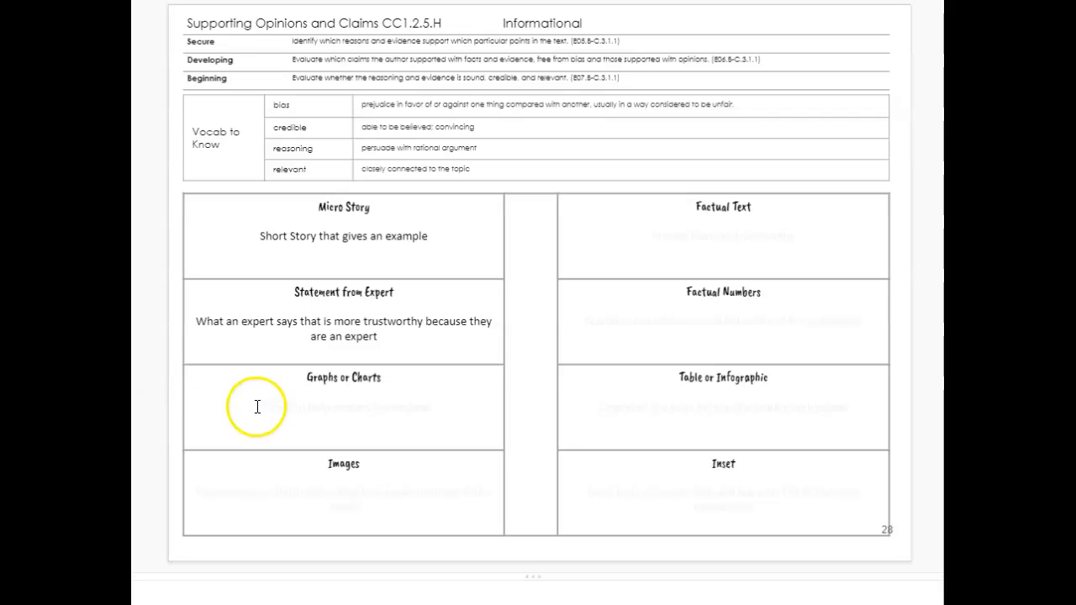
double_click(343, 409)
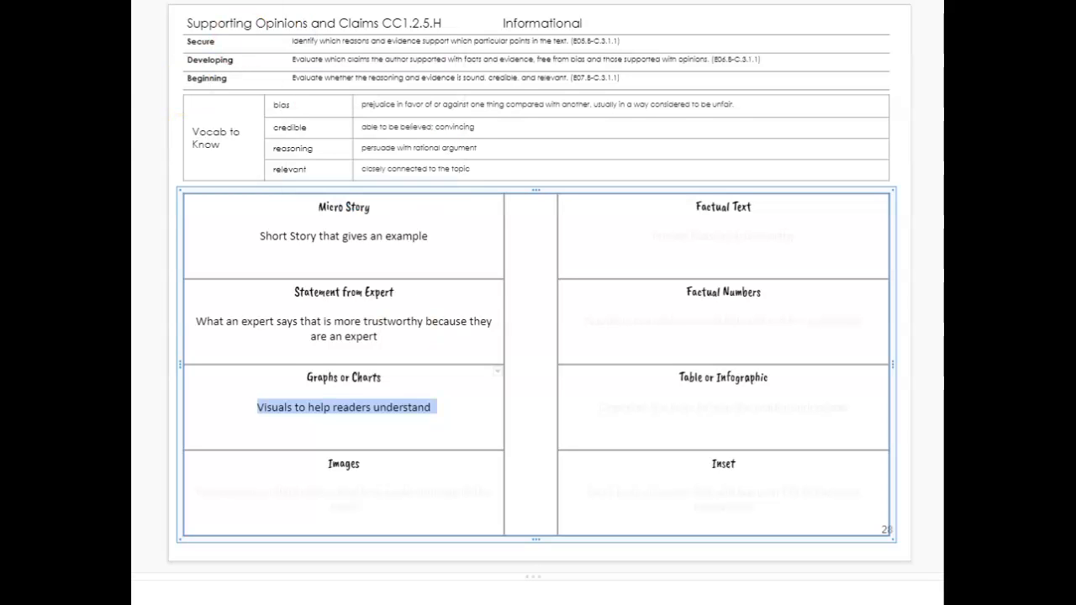
Set the Graphs or Charts hint text to black so its definition reads clearly
left_click(196, 496)
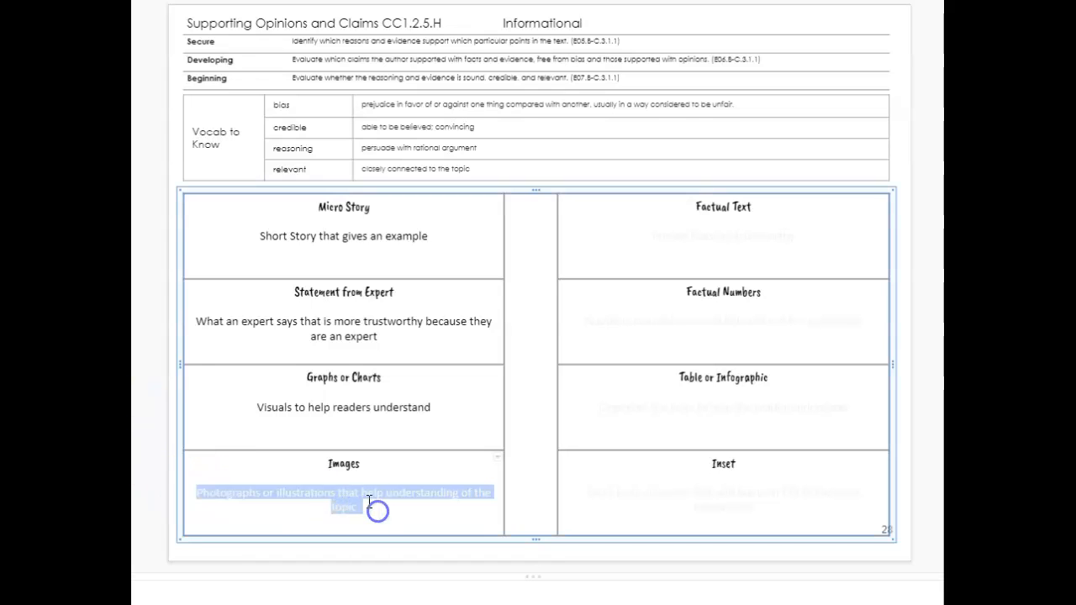
left_click(376, 511)
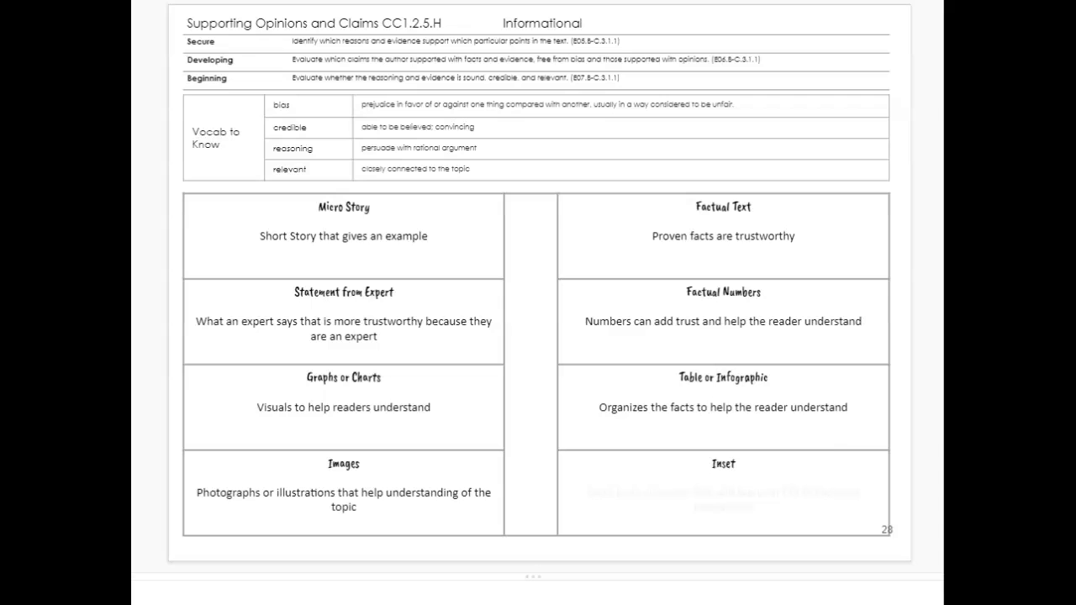
Begin editing the Inset cell's grey hint text after darkening the other definitions
left_click(586, 494)
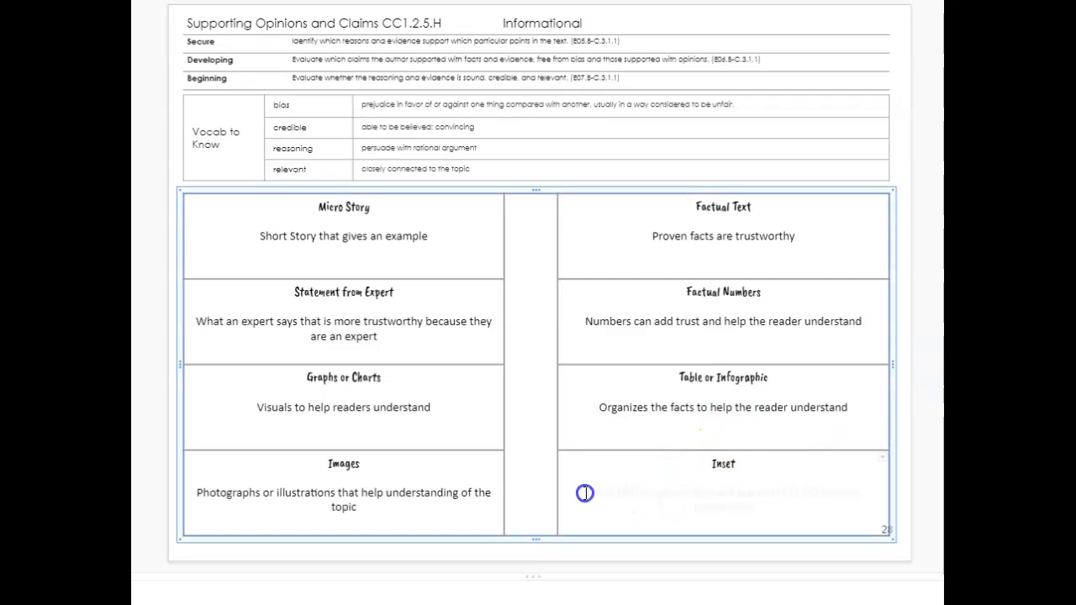